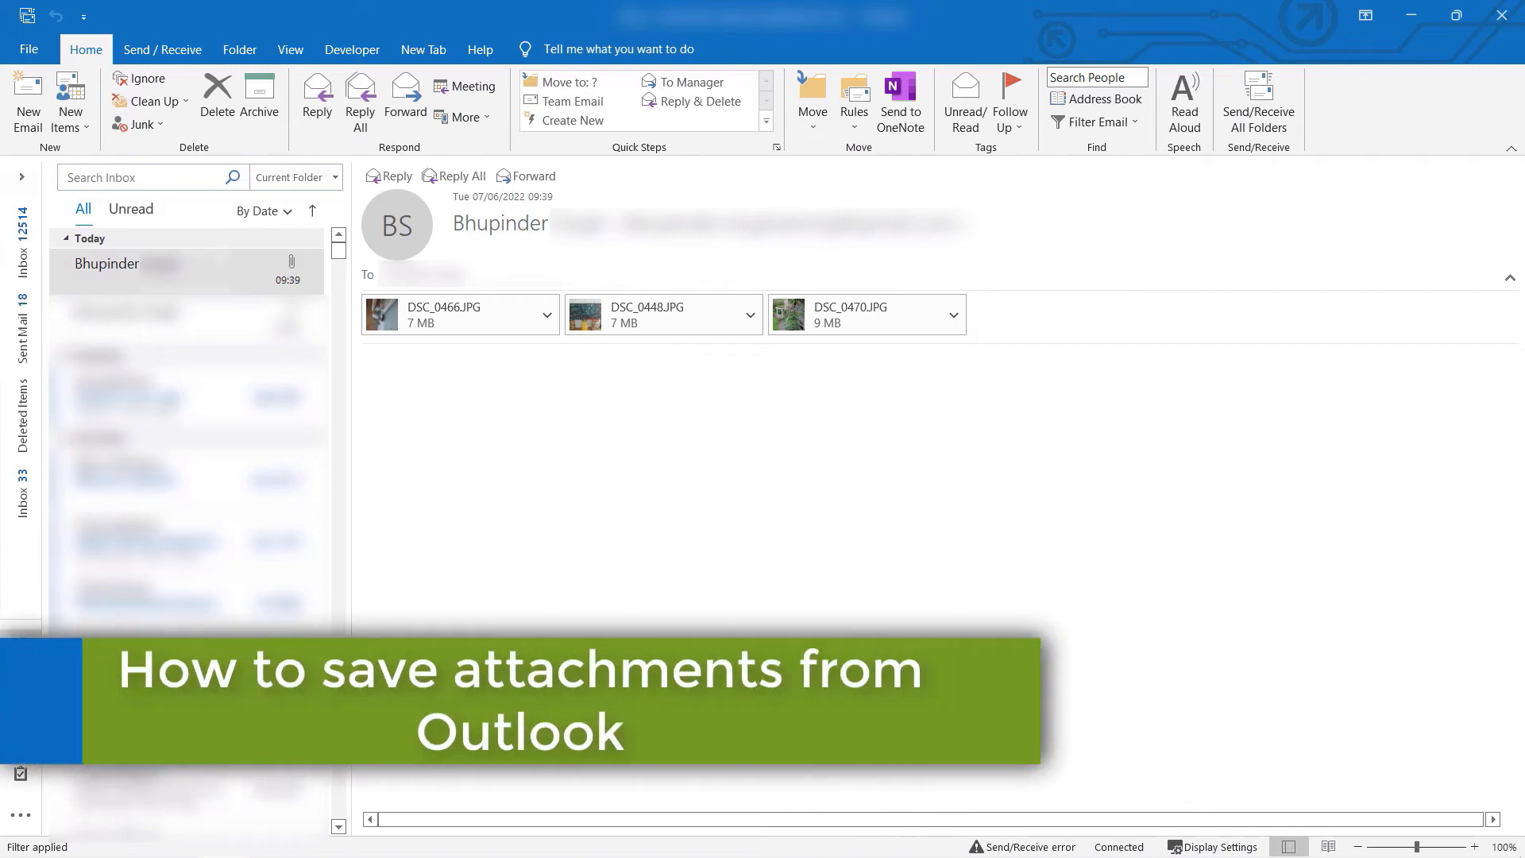
pyautogui.moveTo(980, 475)
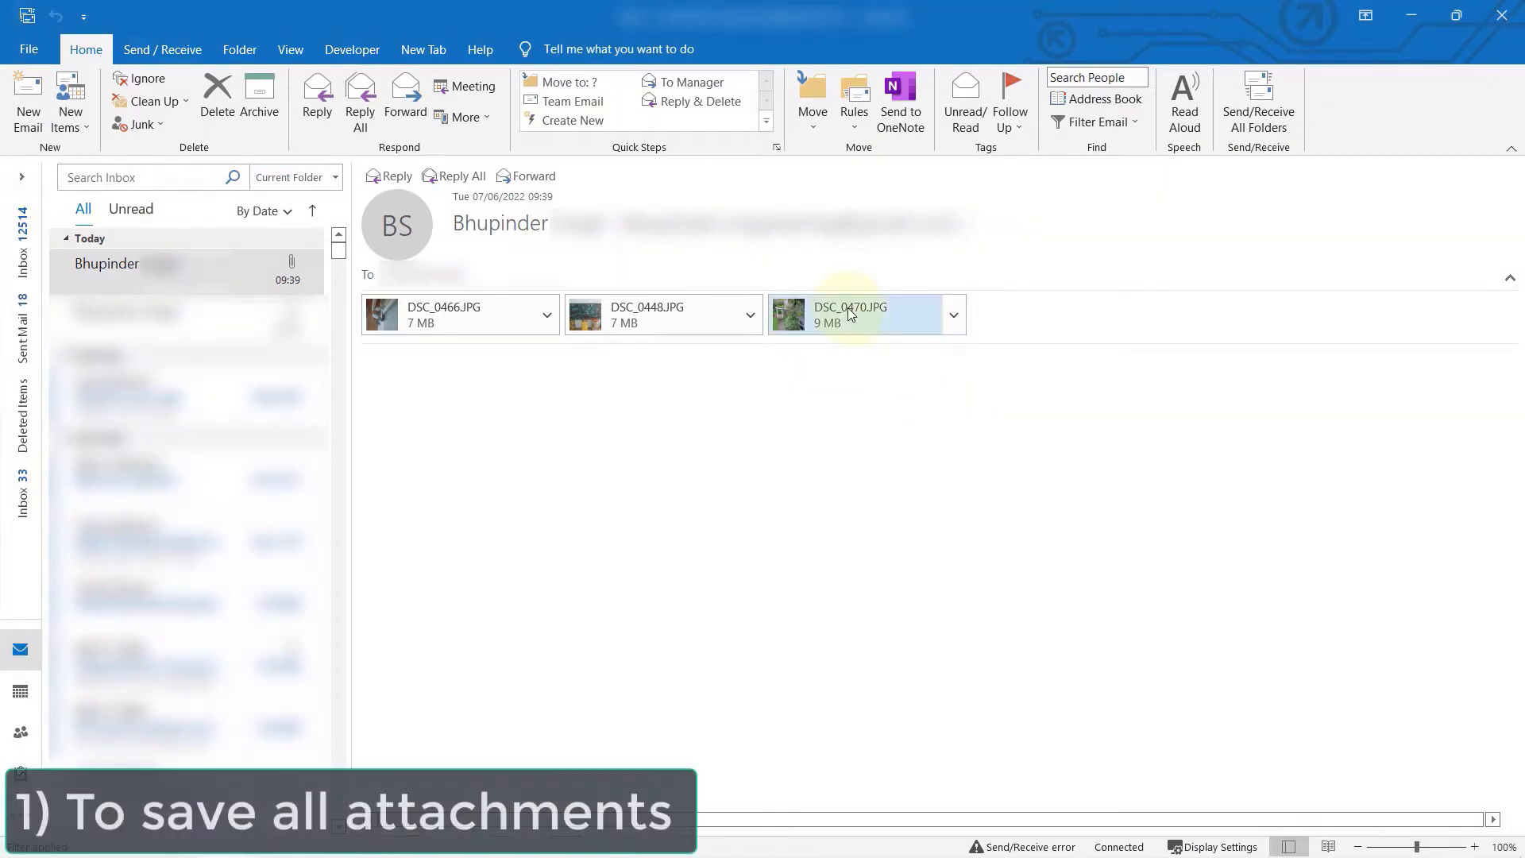
# - Save all three photo attachments, including DSC_0470.JPG, into the folder 1 inside photos
pyautogui.click(850, 312)
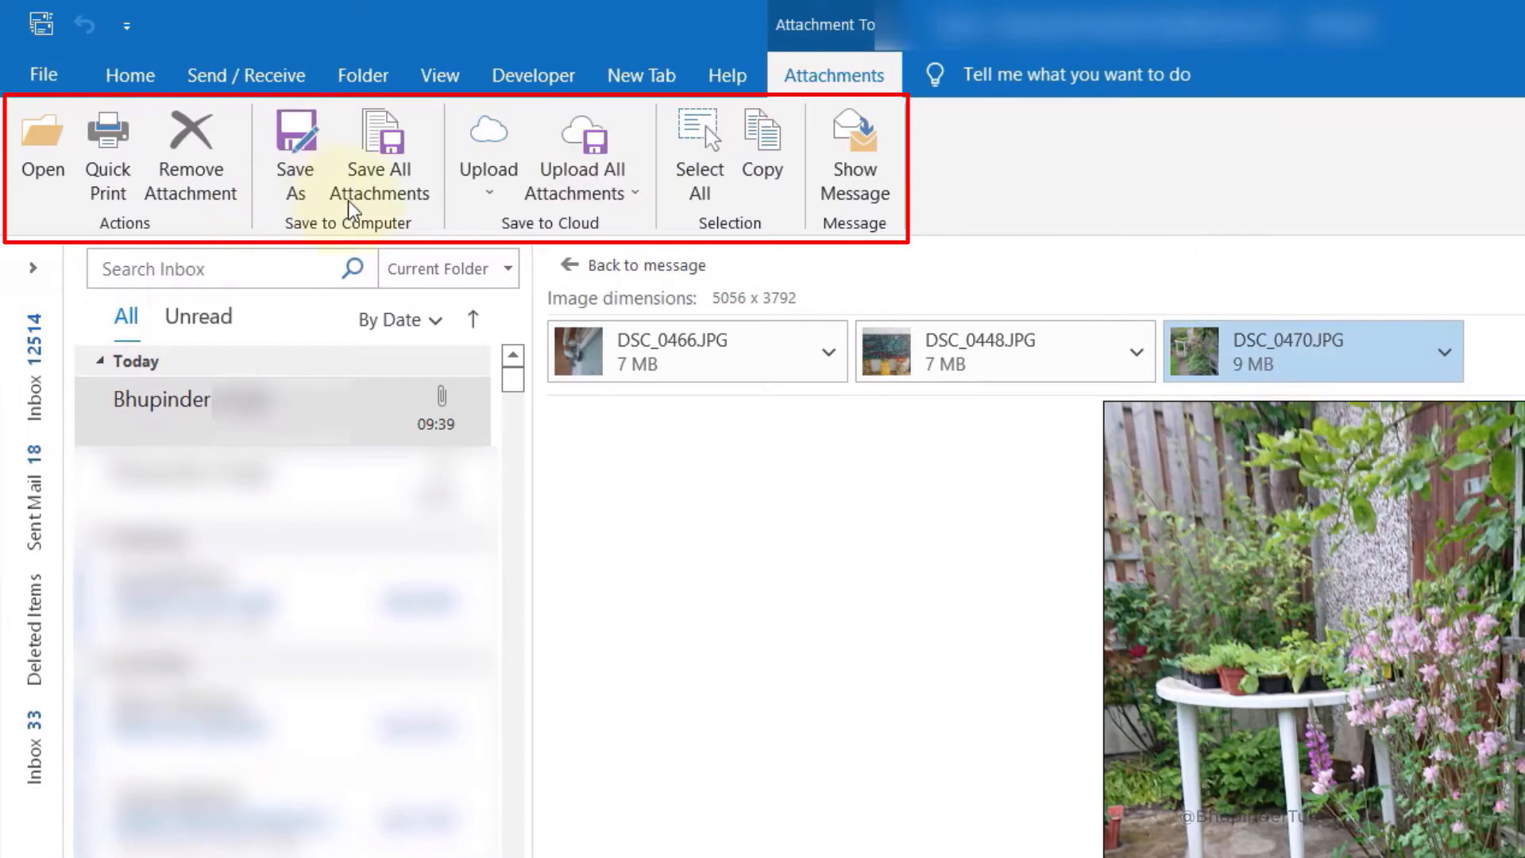
pyautogui.moveTo(378, 150)
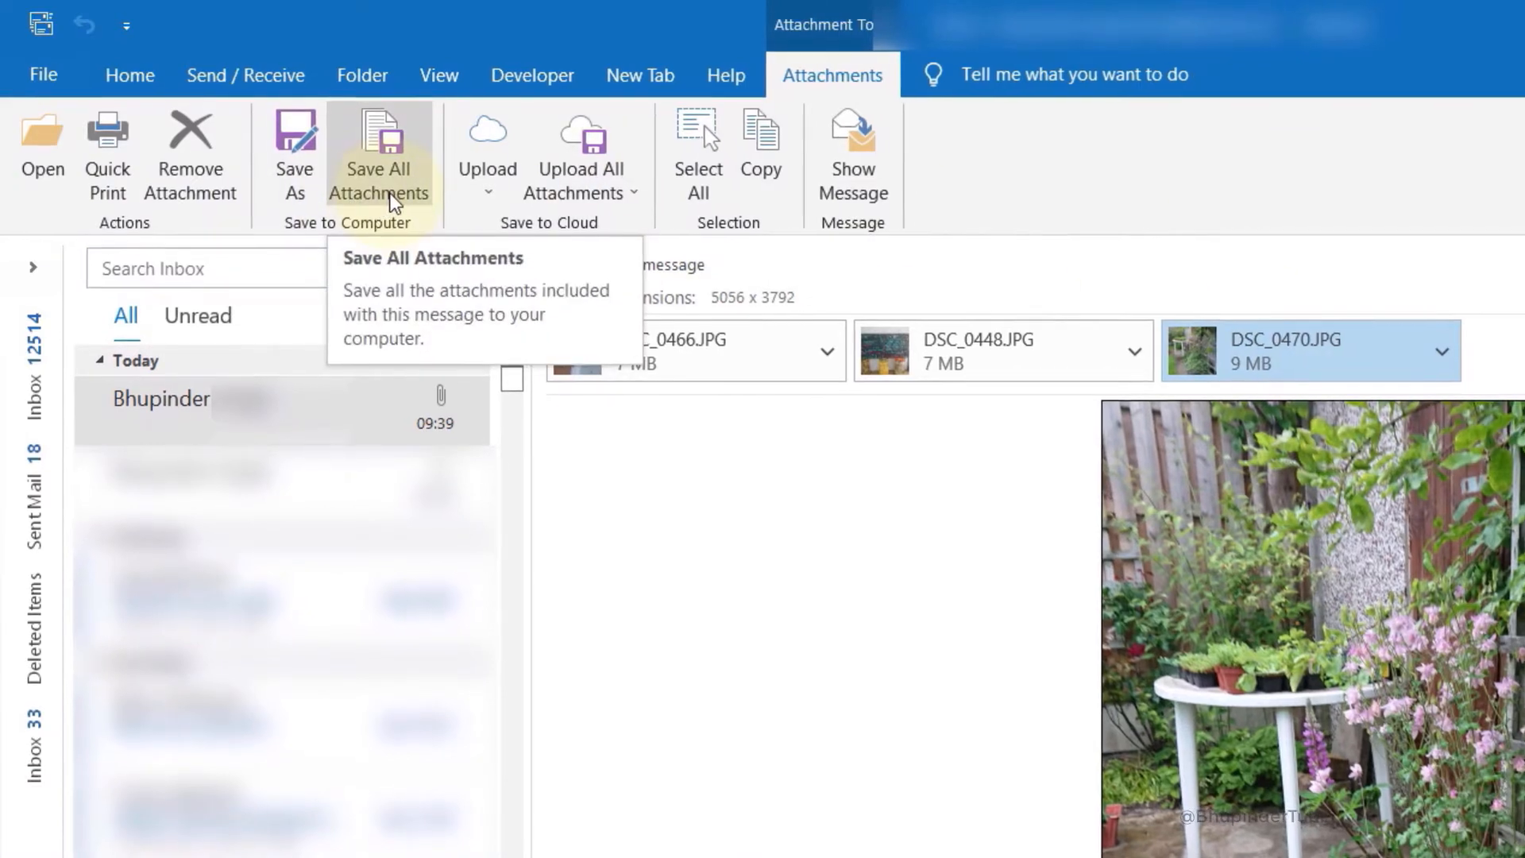
pyautogui.click(378, 156)
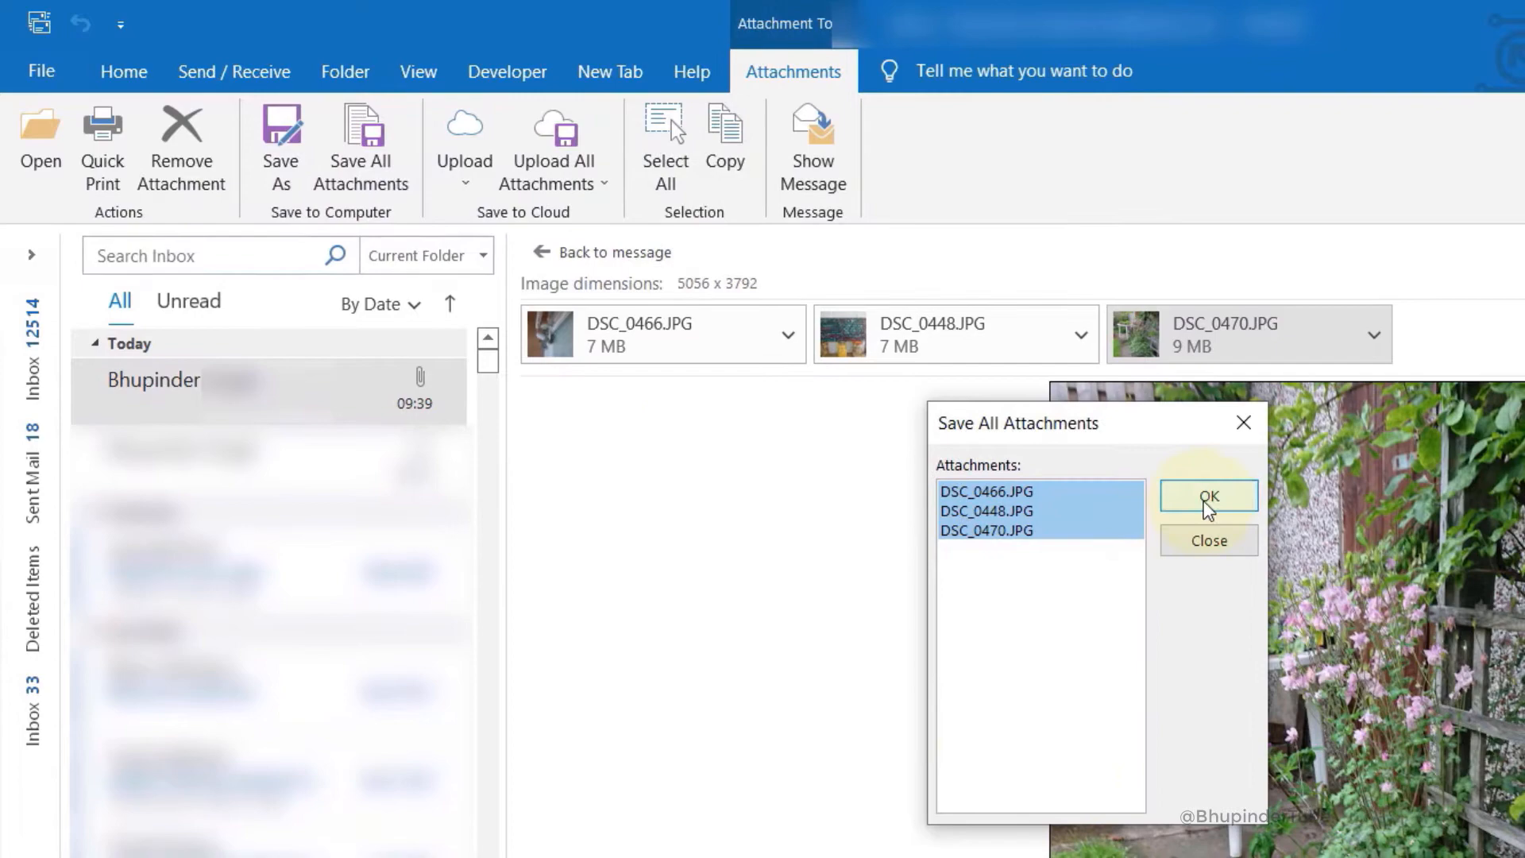
pyautogui.click(1209, 496)
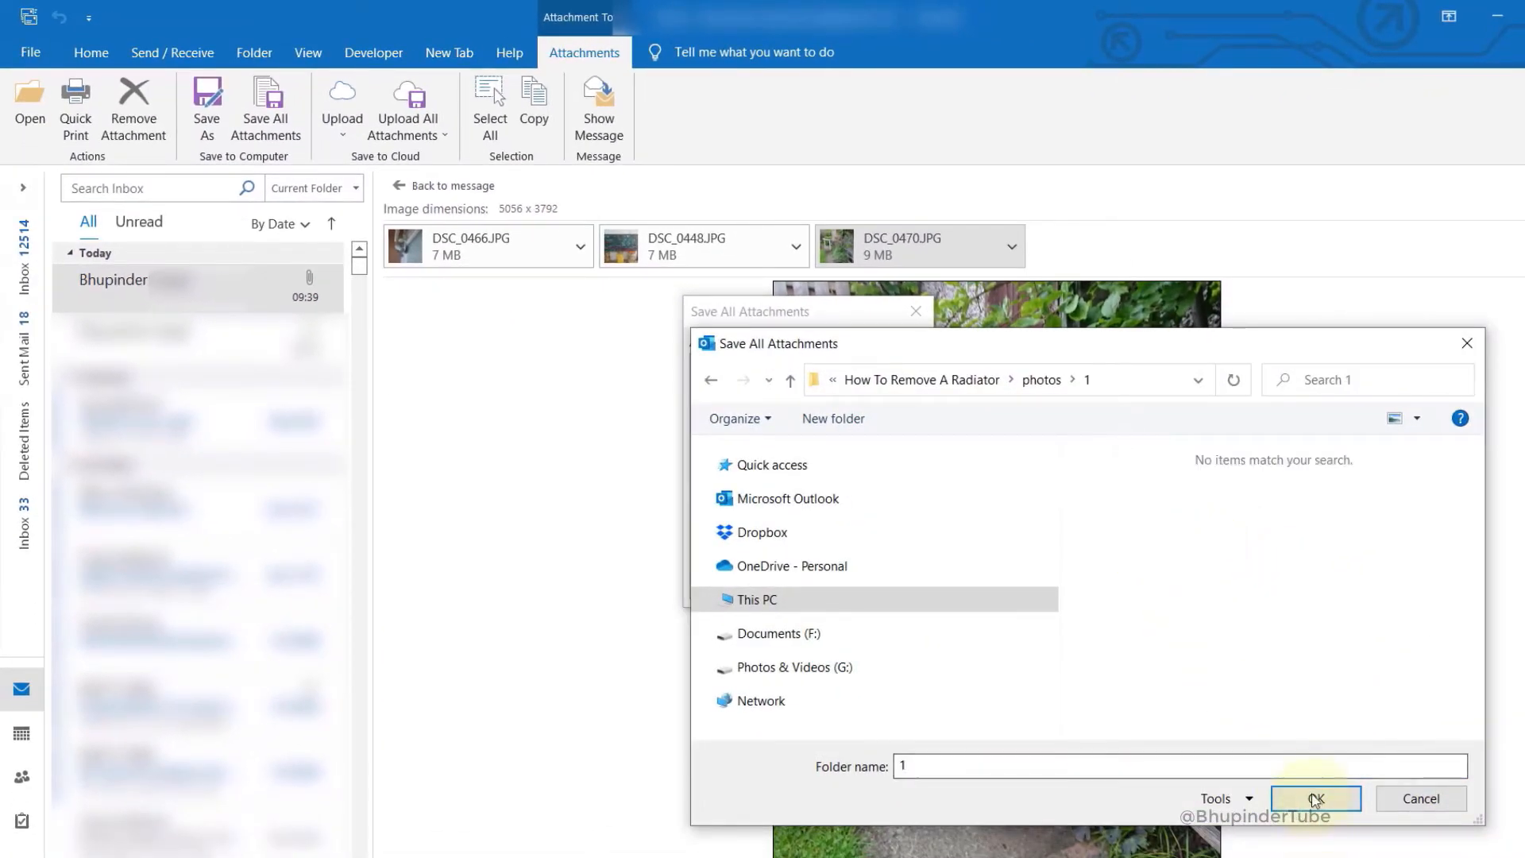
pyautogui.click(1314, 799)
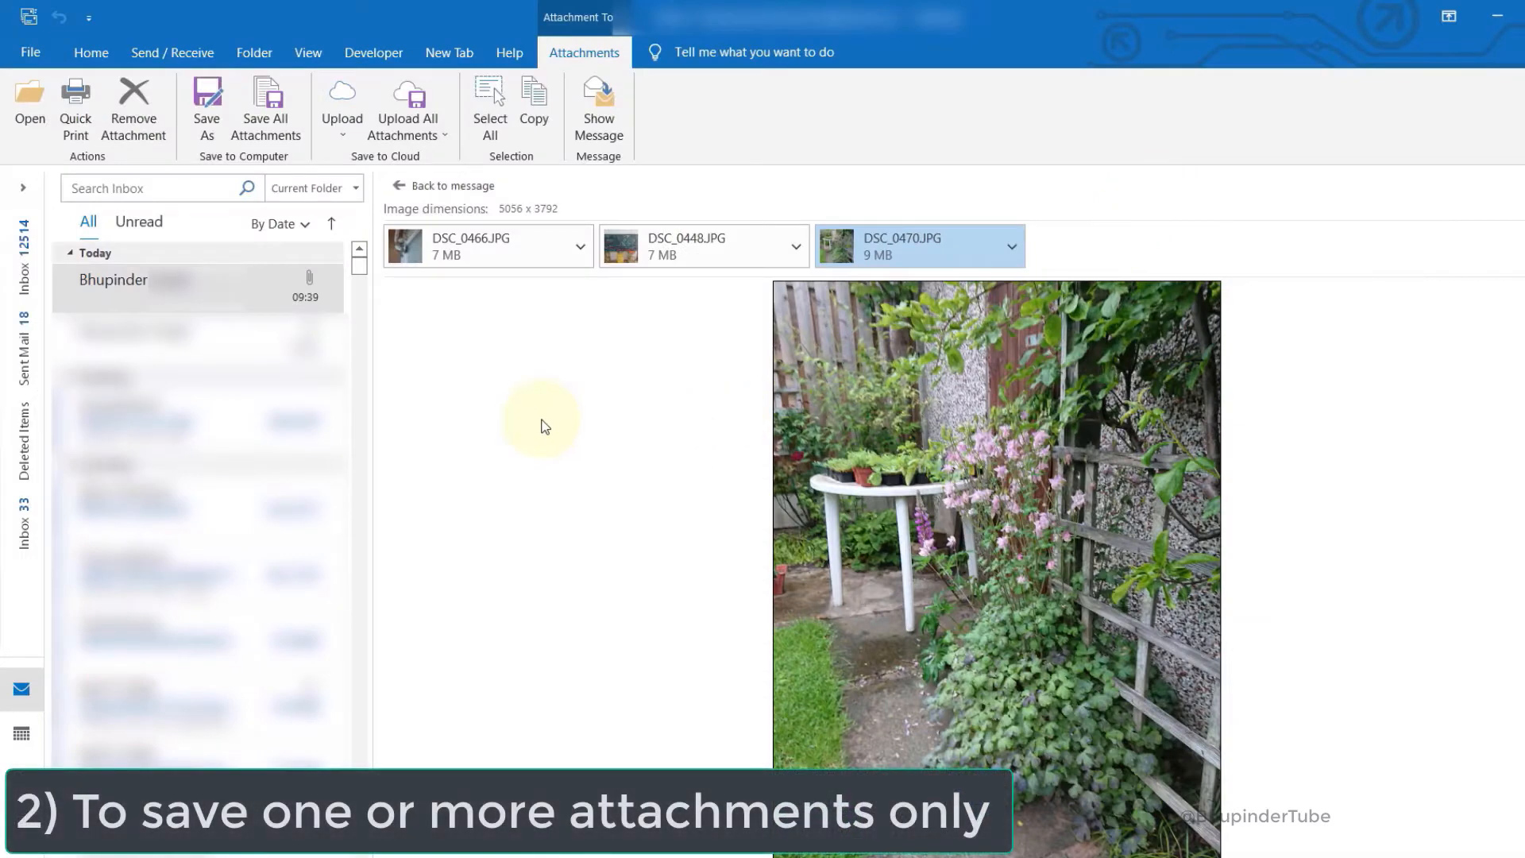
pyautogui.moveTo(534, 407)
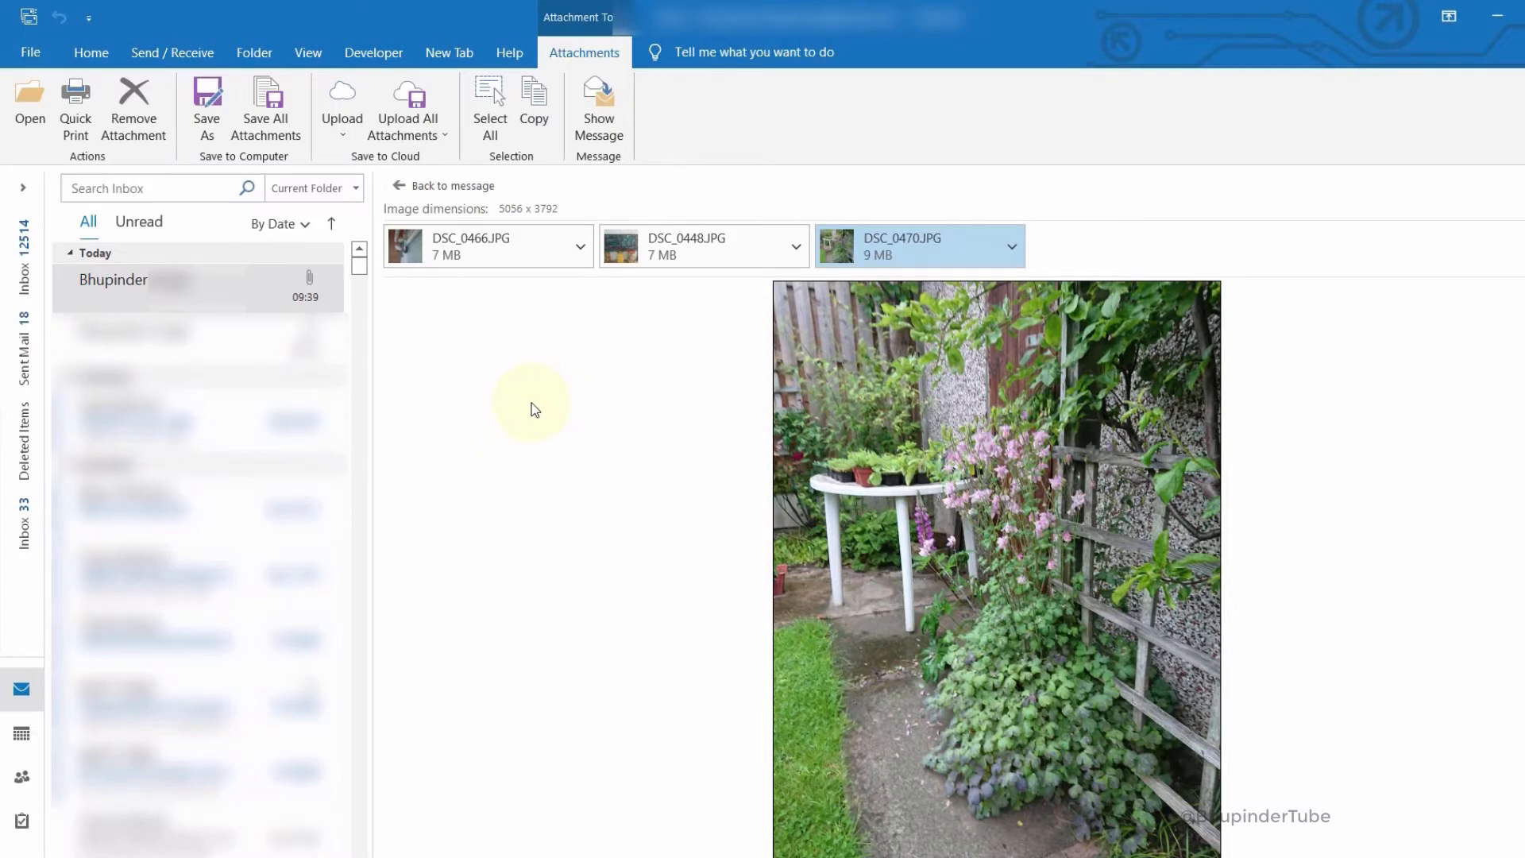
pyautogui.press('ctrl')
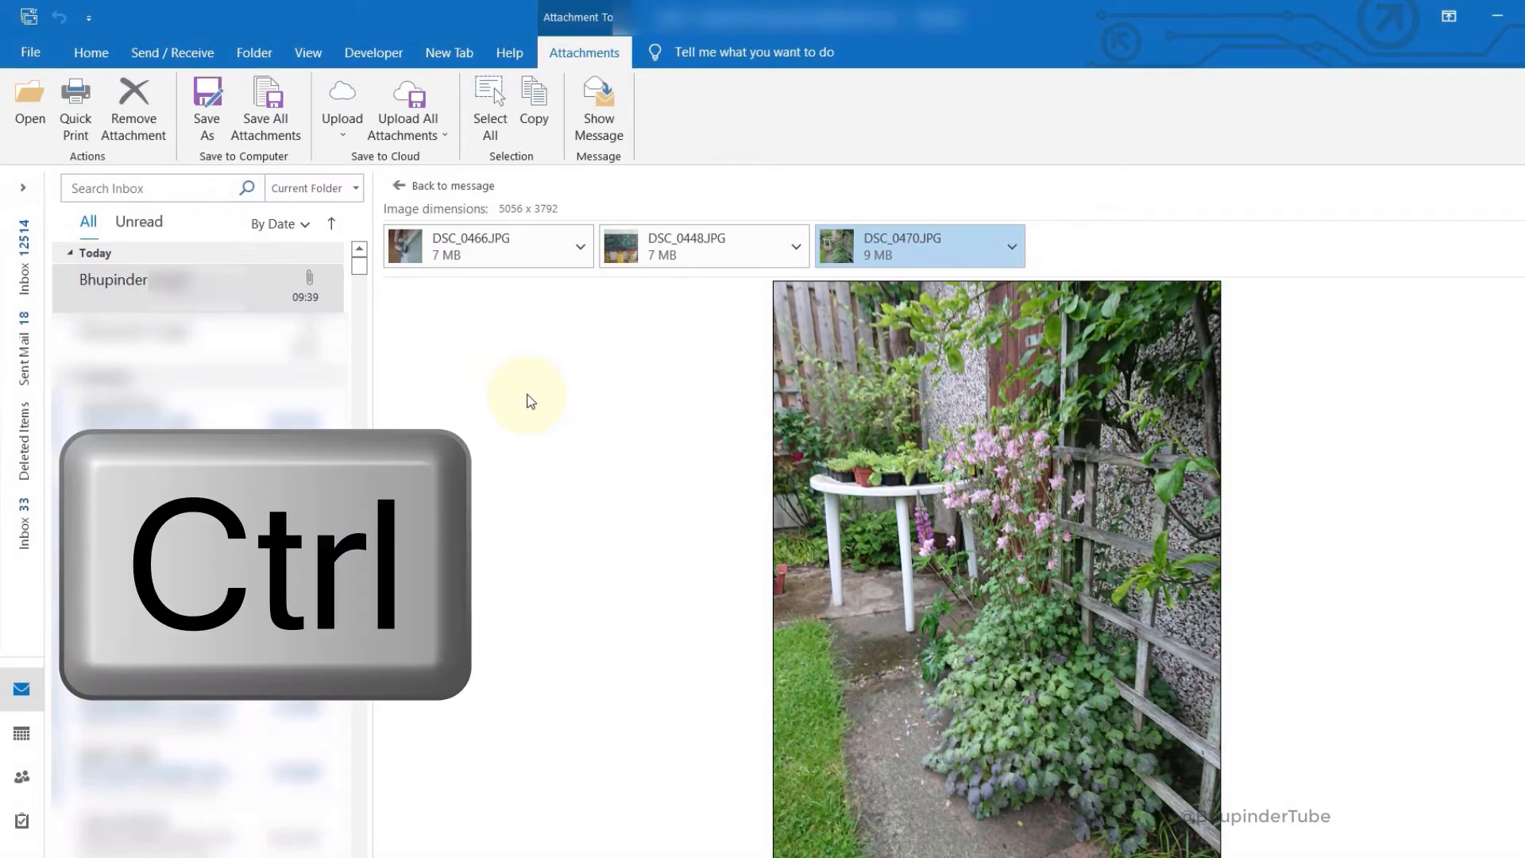
pyautogui.click(467, 244)
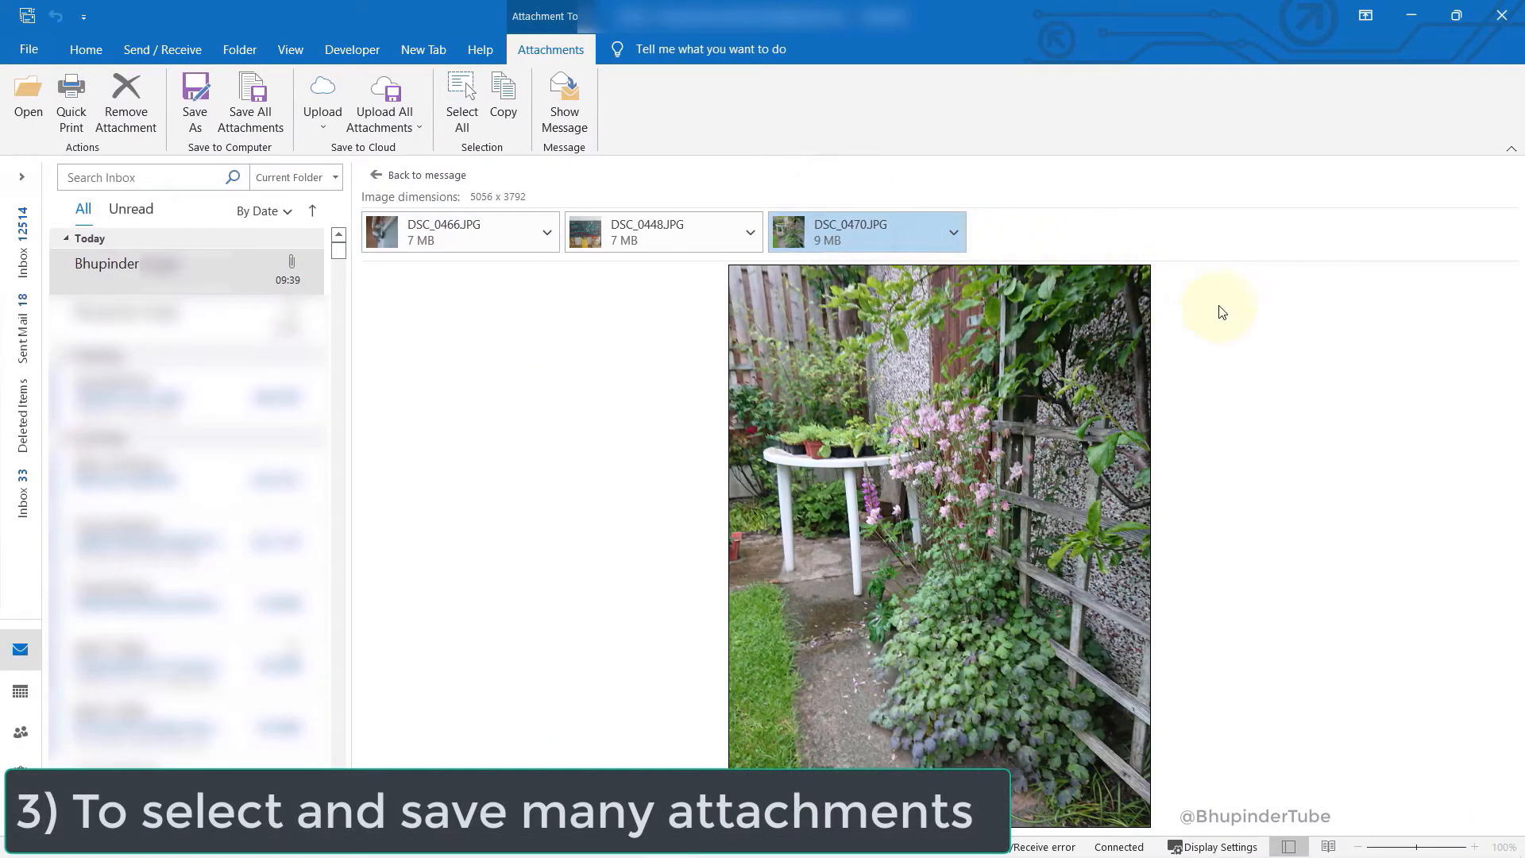
pyautogui.moveTo(486, 289)
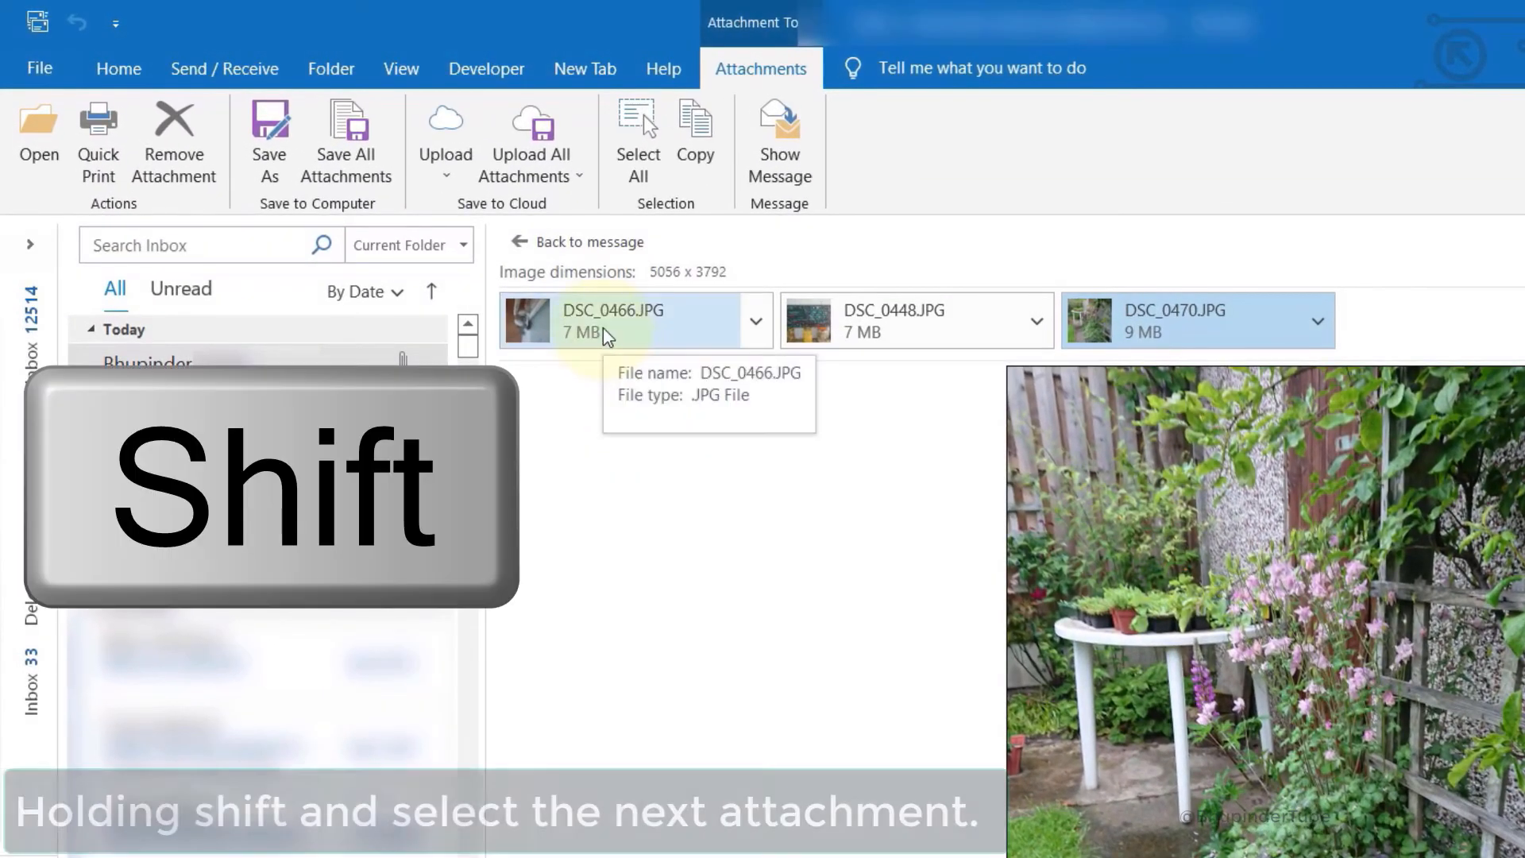
pyautogui.click(915, 319)
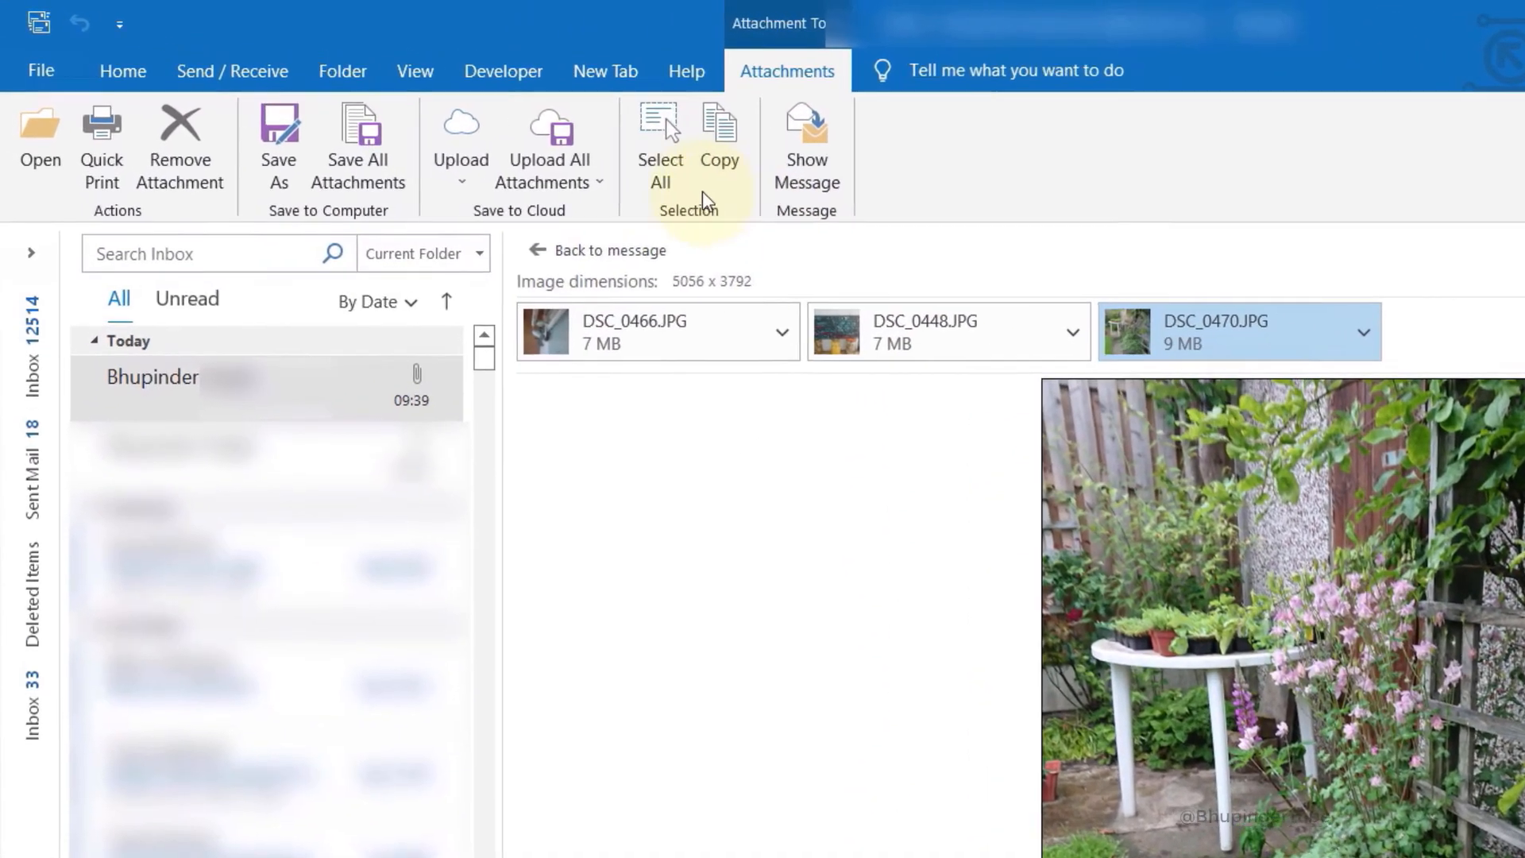
# - Select all three attachments of the message with Select All
pyautogui.click(657, 157)
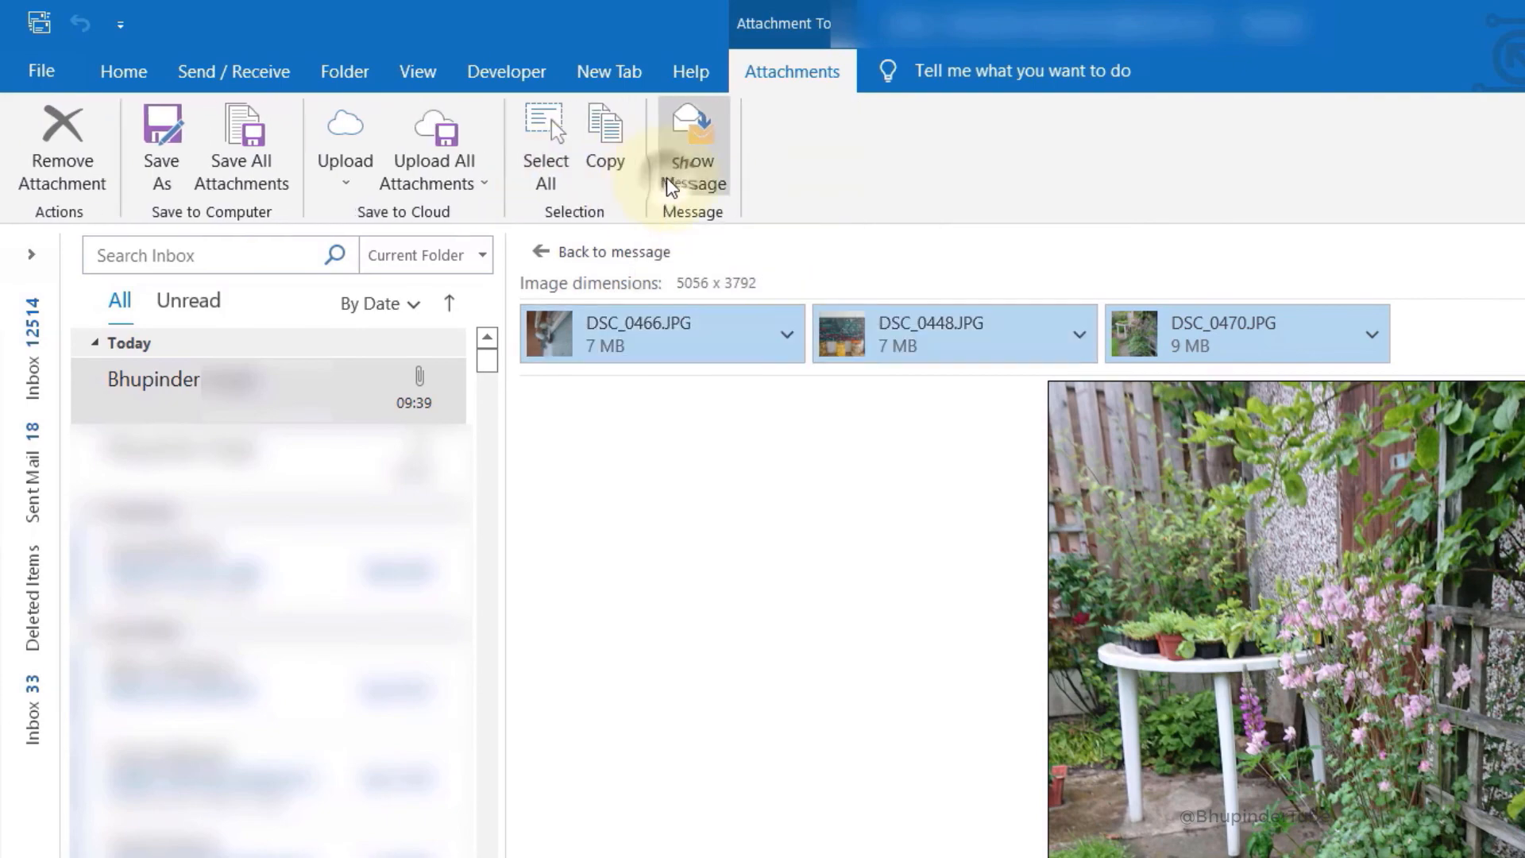